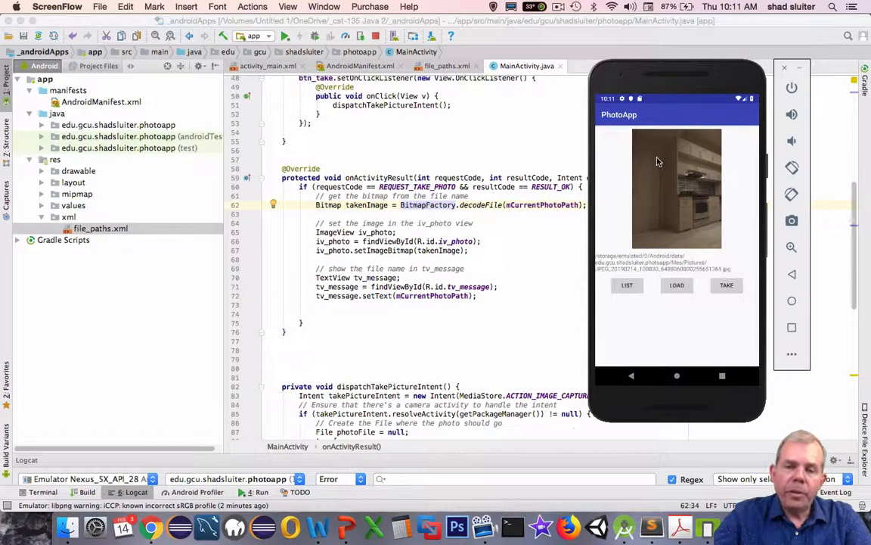
mouse_move(662, 199)
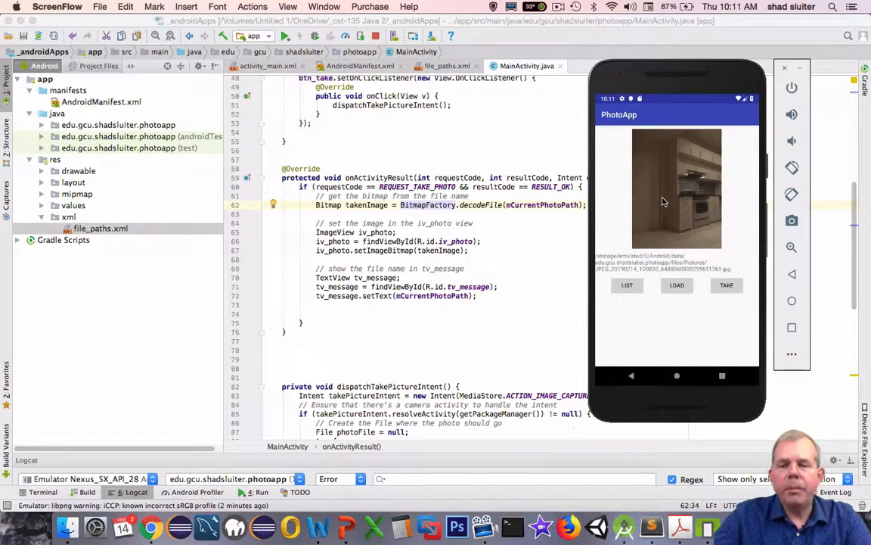
mouse_move(427, 441)
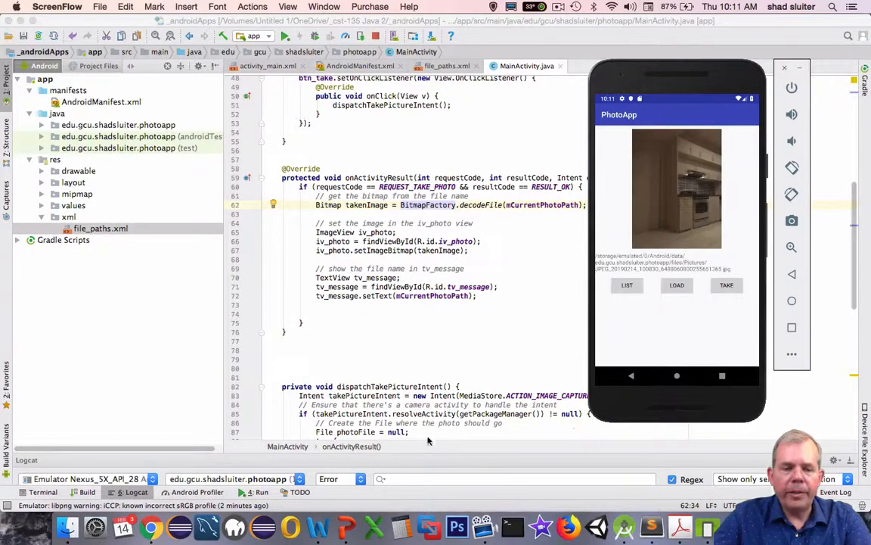
Show the Take photos guide's 'Decode a scaled image' setPic() Java sample
left_click(151, 527)
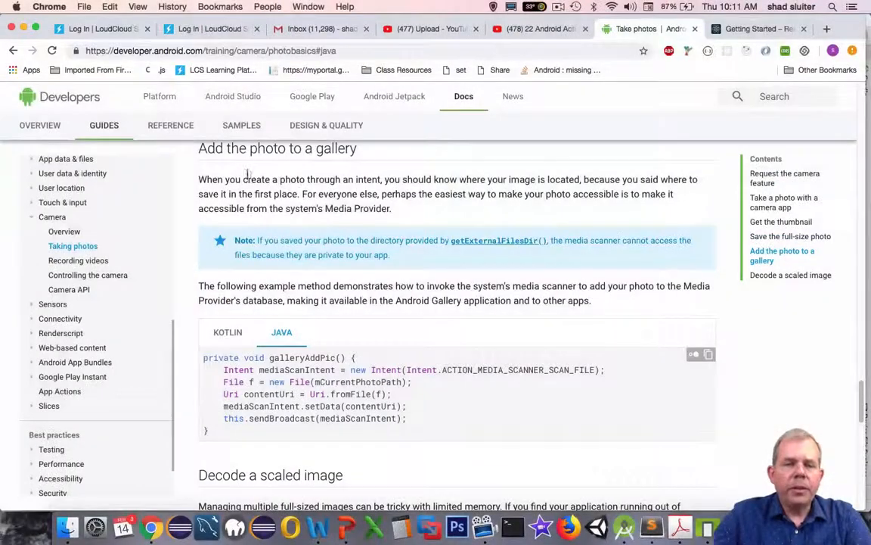
scroll("down", 3)
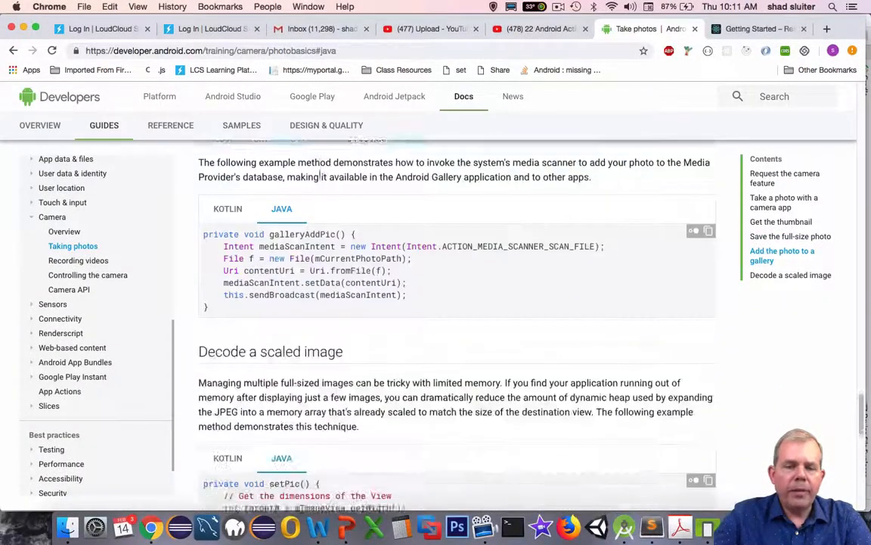
scroll("down", 3)
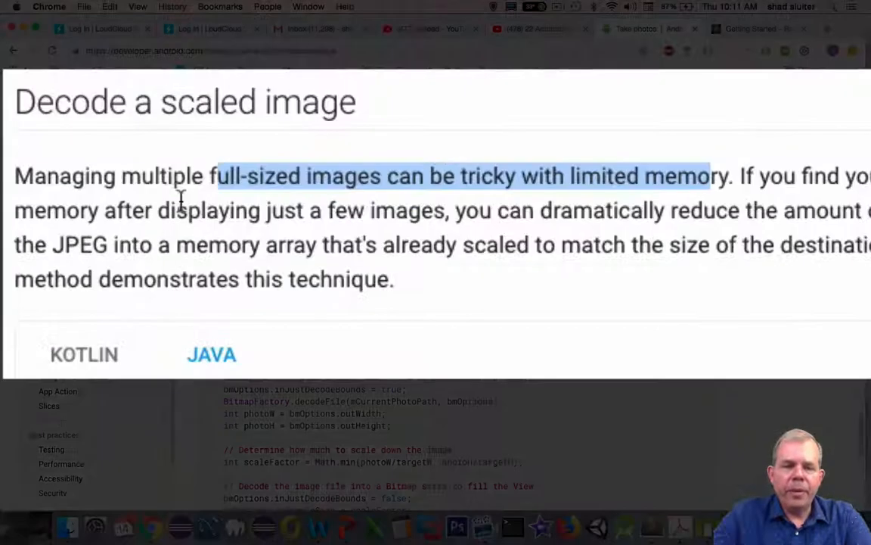
scroll("down", 3)
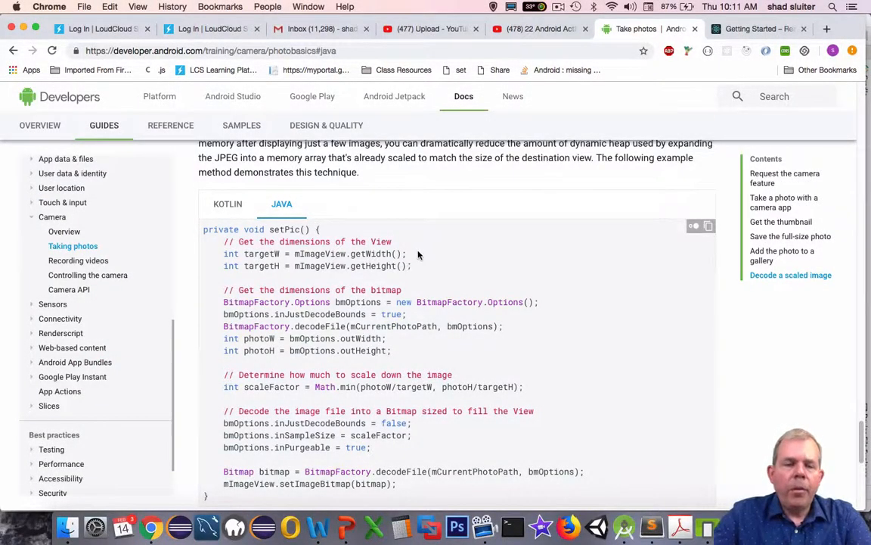
scroll("down", 3)
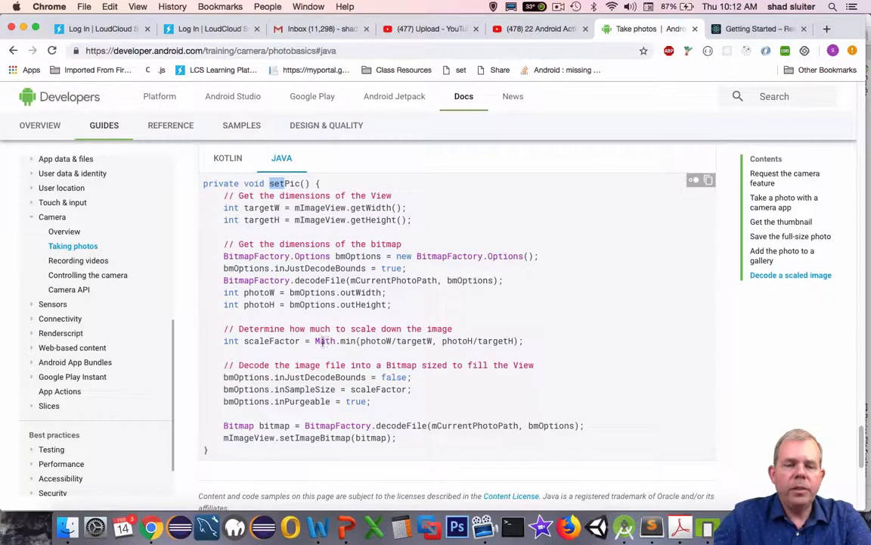
mouse_move(333, 382)
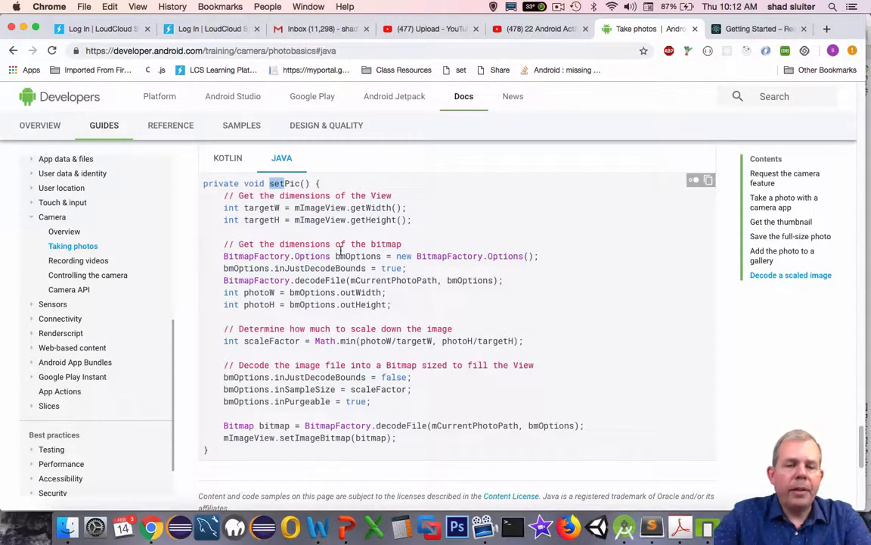
Search 'glide android' in a new tab and open the GitHub bumptech/glide result
left_click(827, 28)
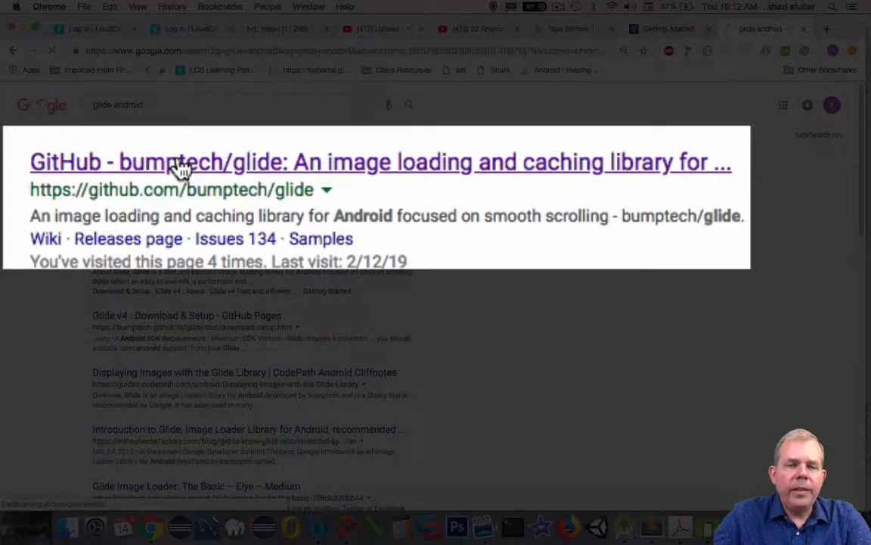
left_click(182, 162)
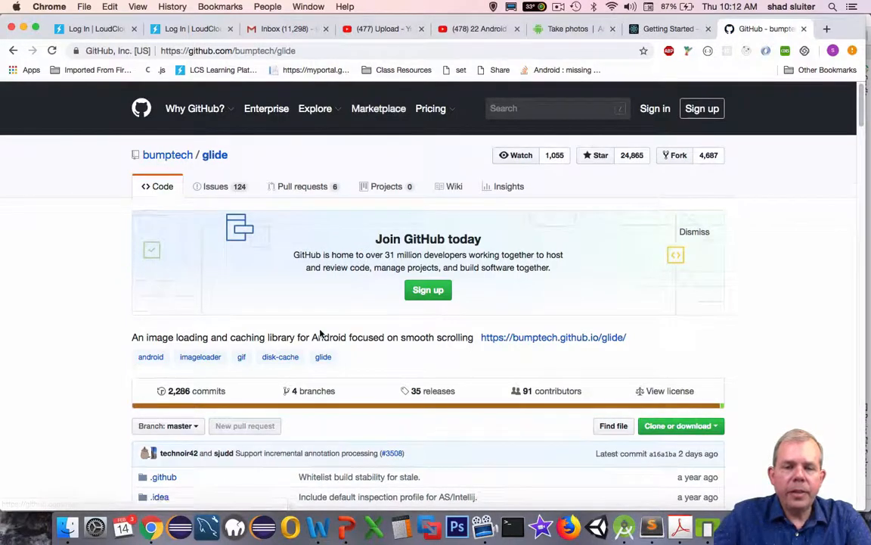
scroll("down", 3)
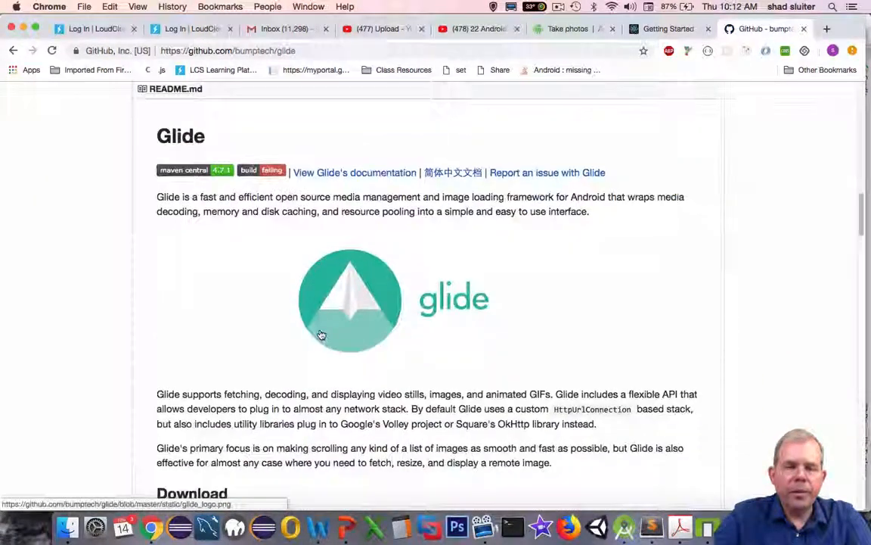
scroll("down", 3)
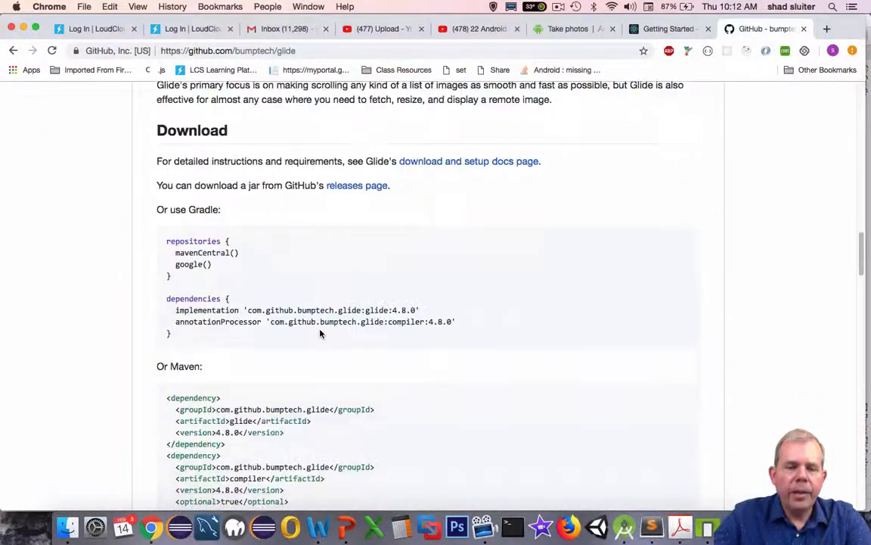
scroll("down", 3)
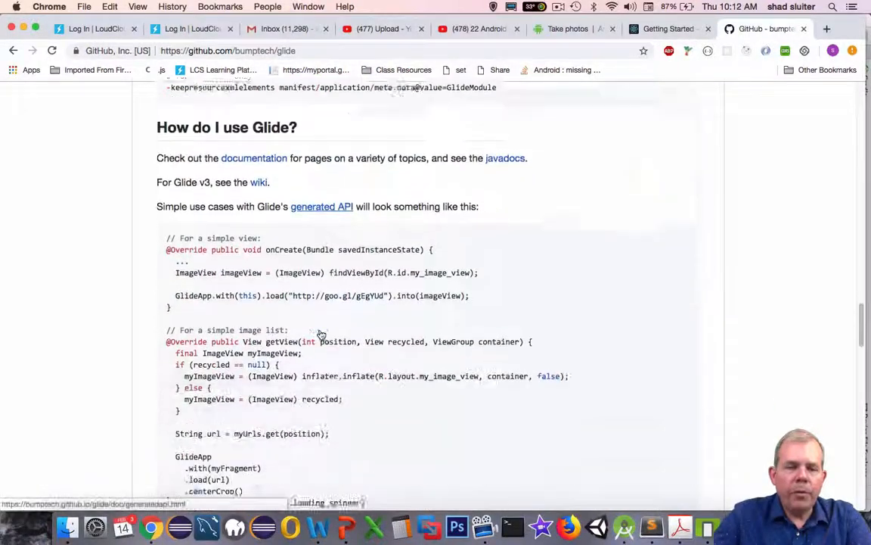
scroll("down", 3)
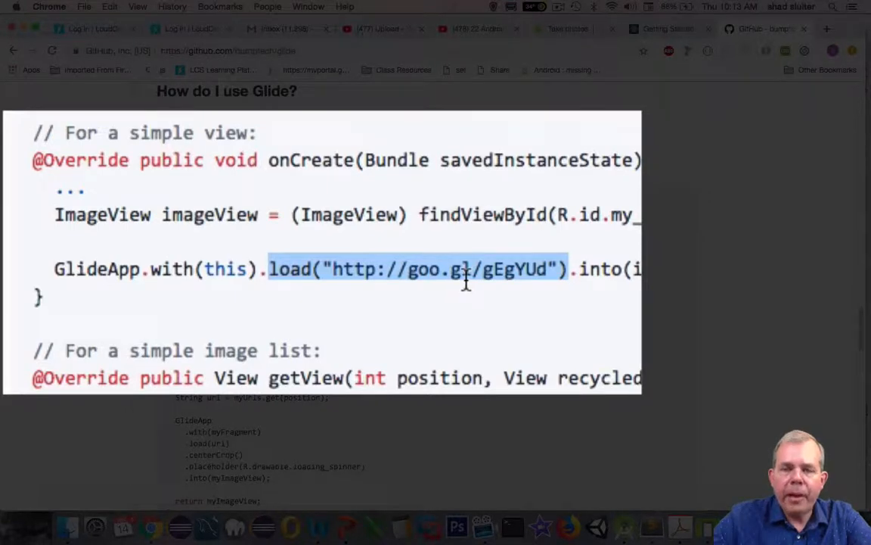
mouse_move(431, 294)
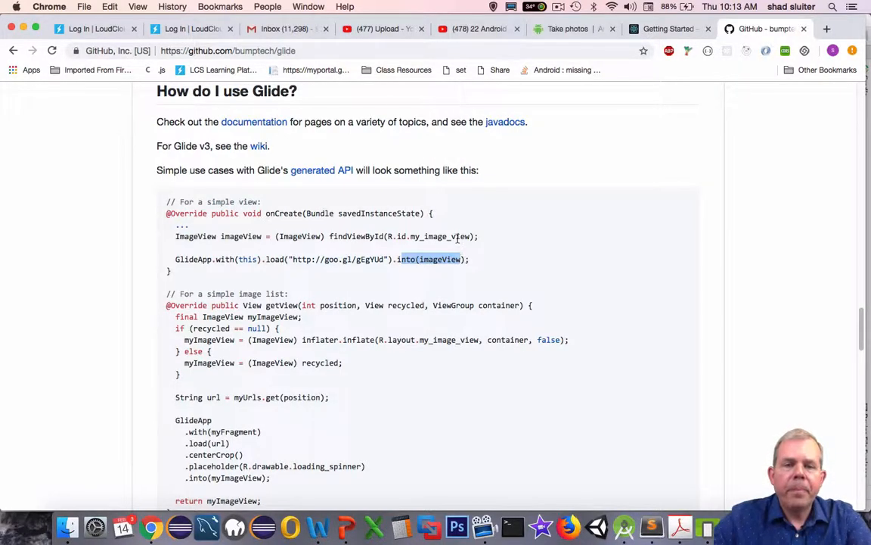
scroll("up", 3)
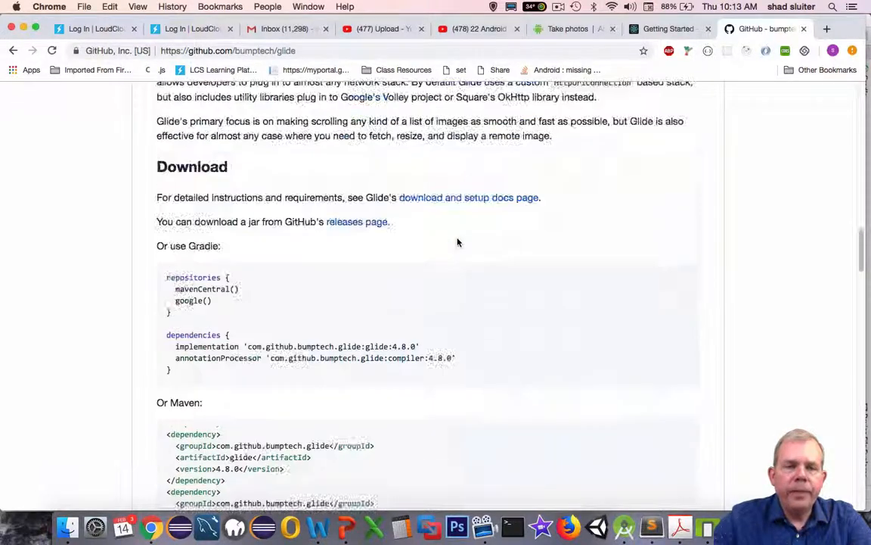
scroll("down", 3)
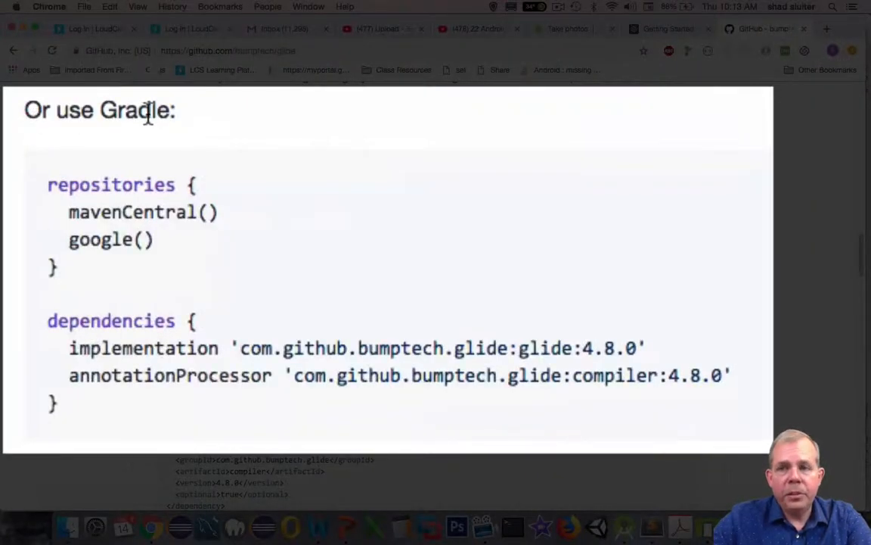
mouse_move(84, 314)
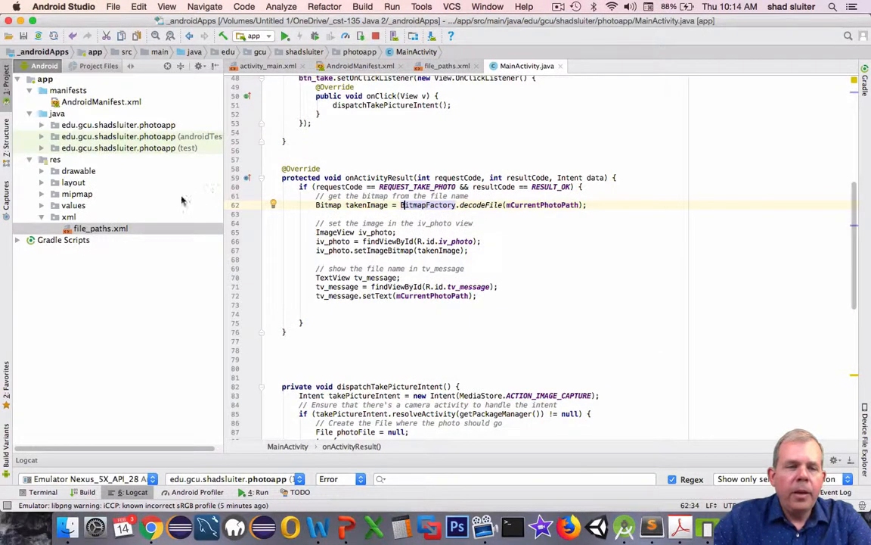
Open build.gradle (Project: _androidApps) from the expanded Gradle Scripts group
left_click(64, 240)
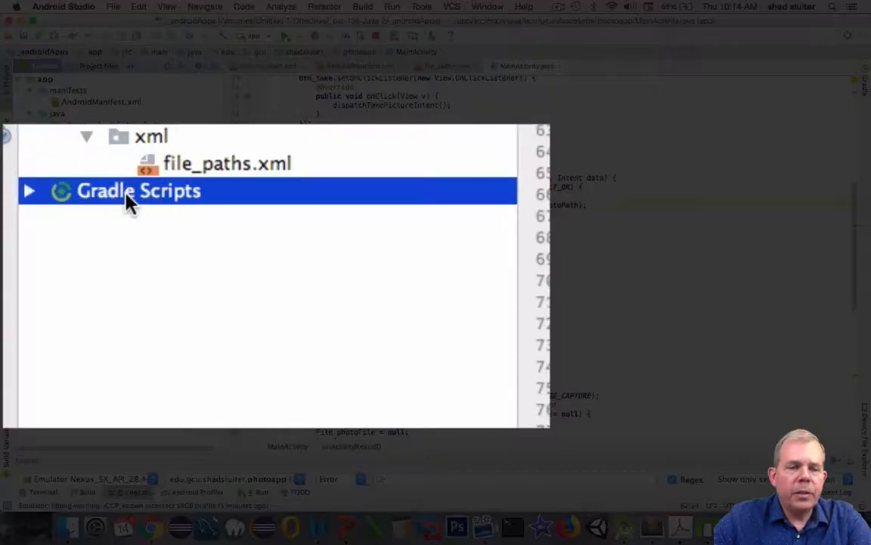
left_click(28, 190)
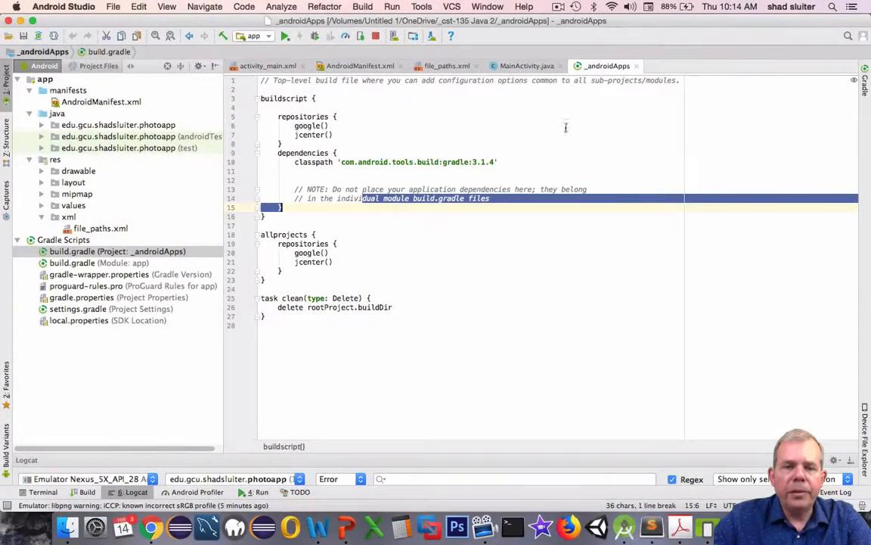
Add Glide 4.8.0 implementation and annotationProcessor compiler lines to build.gradle (Module: app)
left_click(527, 66)
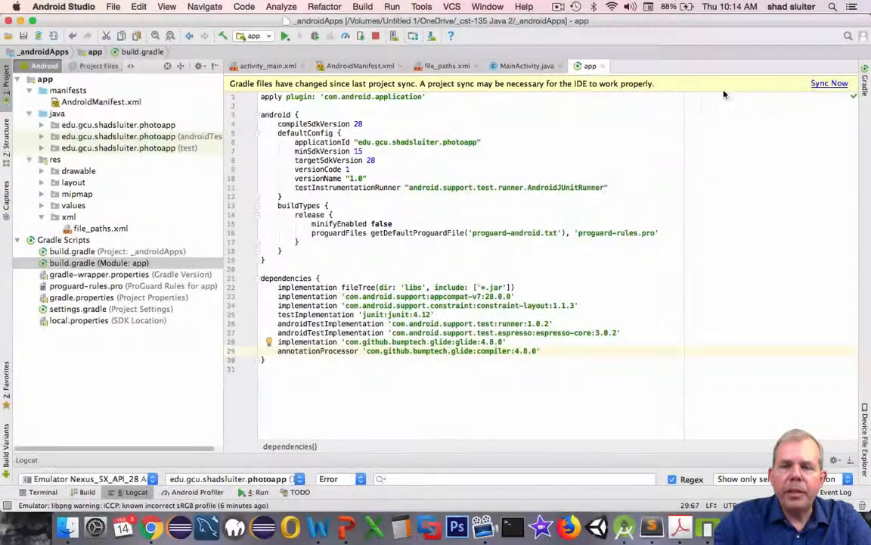
Sync Gradle with the Glide dependencies and return to MainActivity.java
left_click(829, 83)
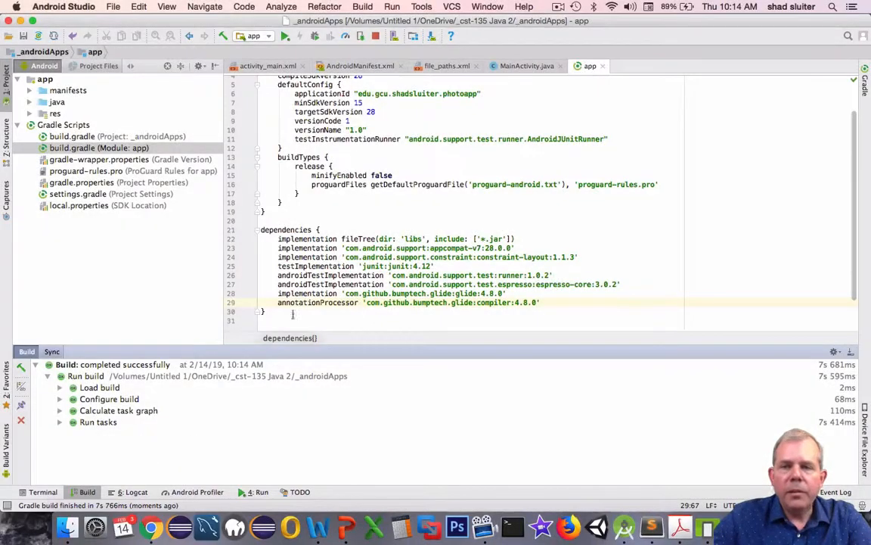
left_click(527, 66)
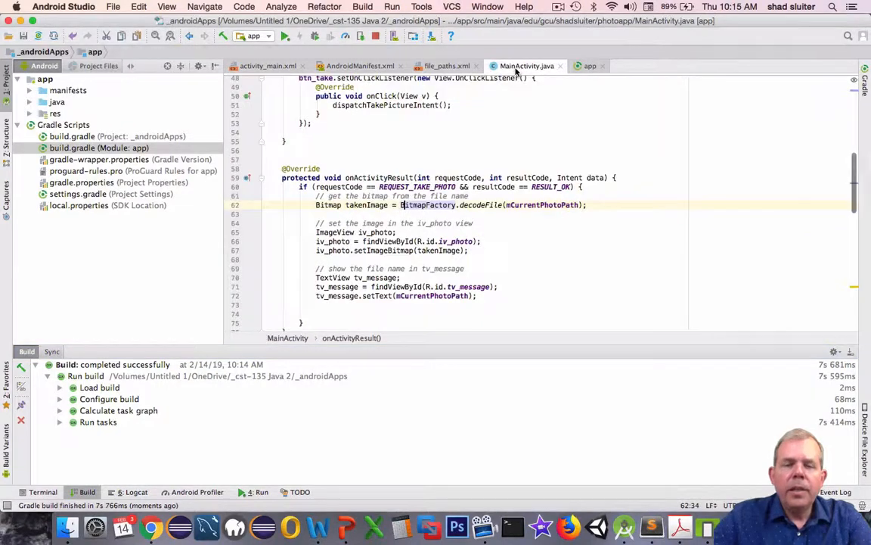
Comment out the bitmap lines and add Glide.with(this).load(mCurrentPhotoPath).into(iv_photo);
scroll("up", 3)
type("// ")
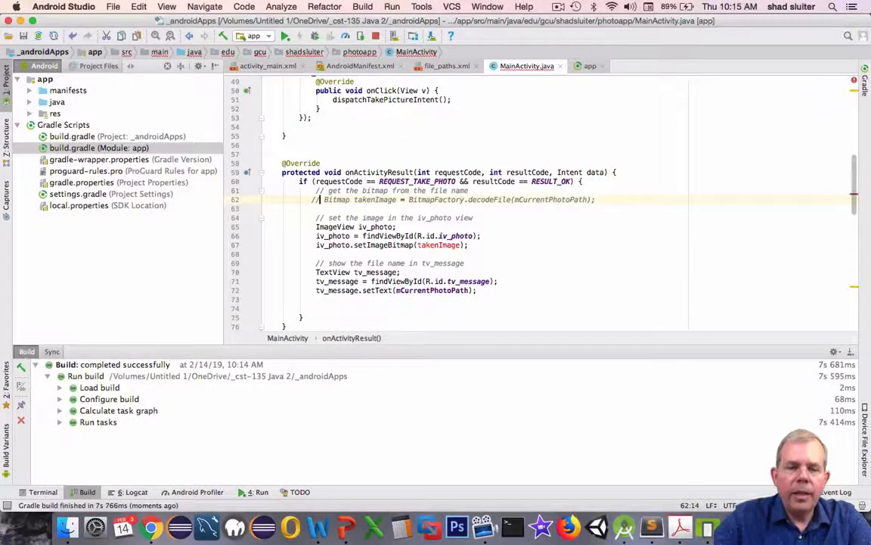
left_click(316, 244)
type("//")
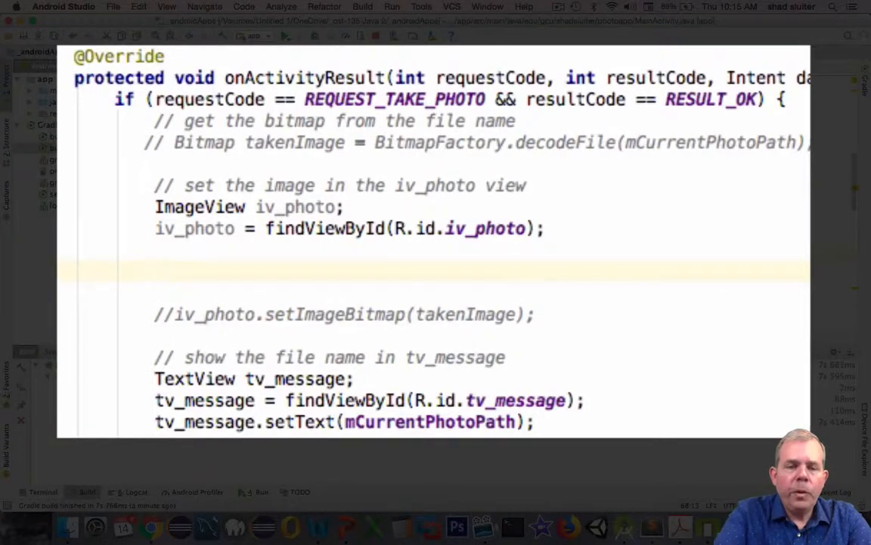
type("Gli")
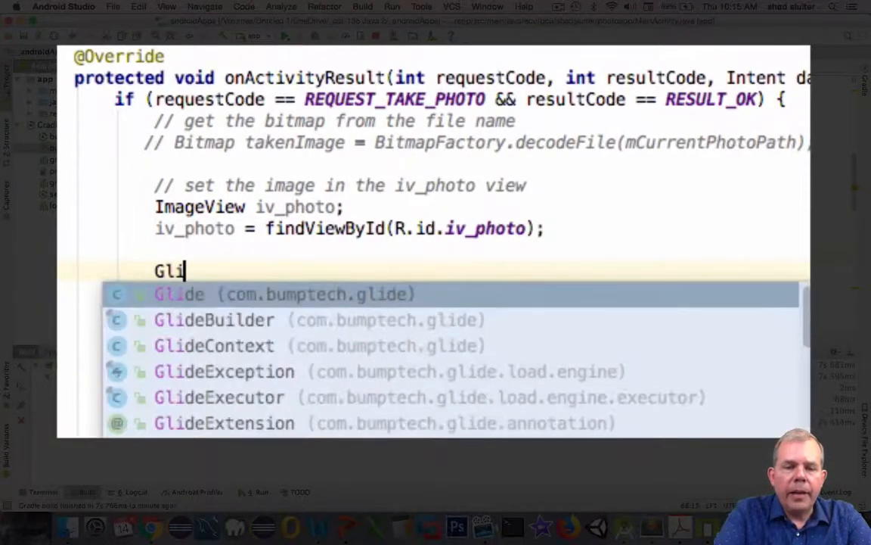
type("de")
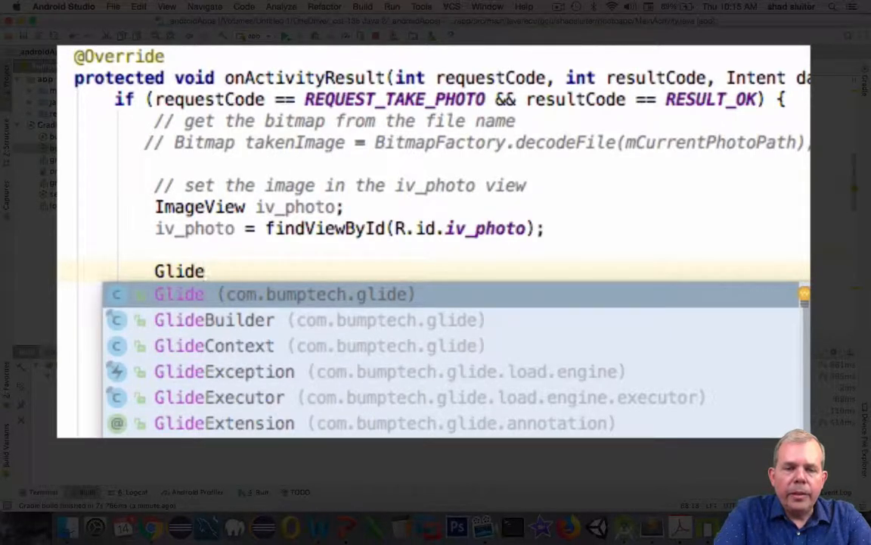
type(".")
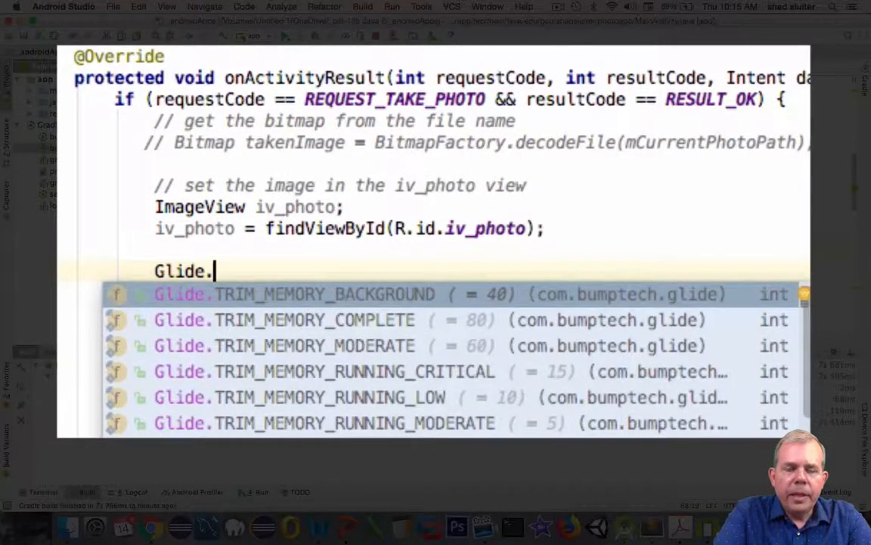
type("with(this")
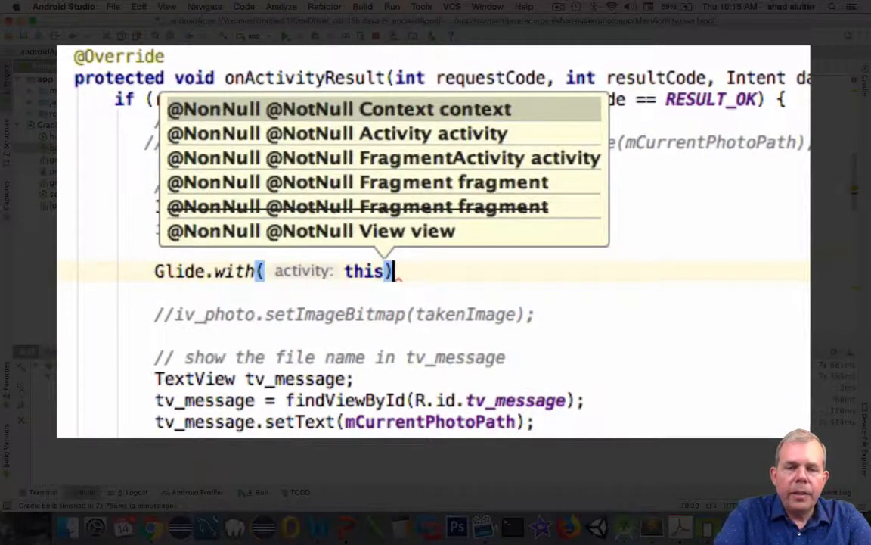
type(".load(")
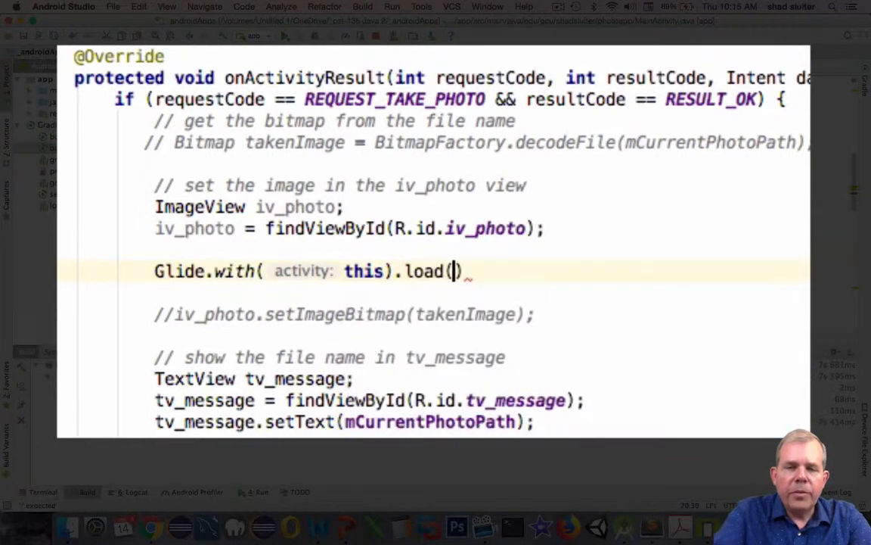
type("mCurrentPhotoPath")
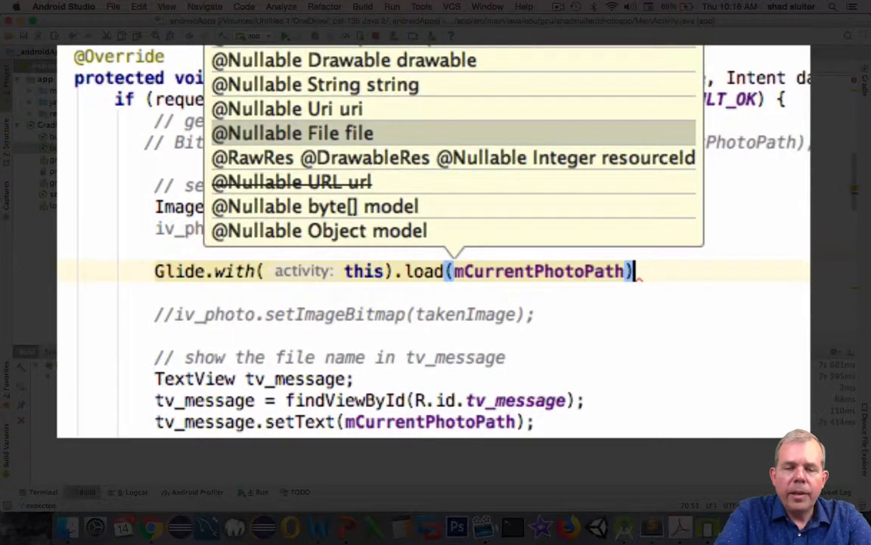
type(".into(")
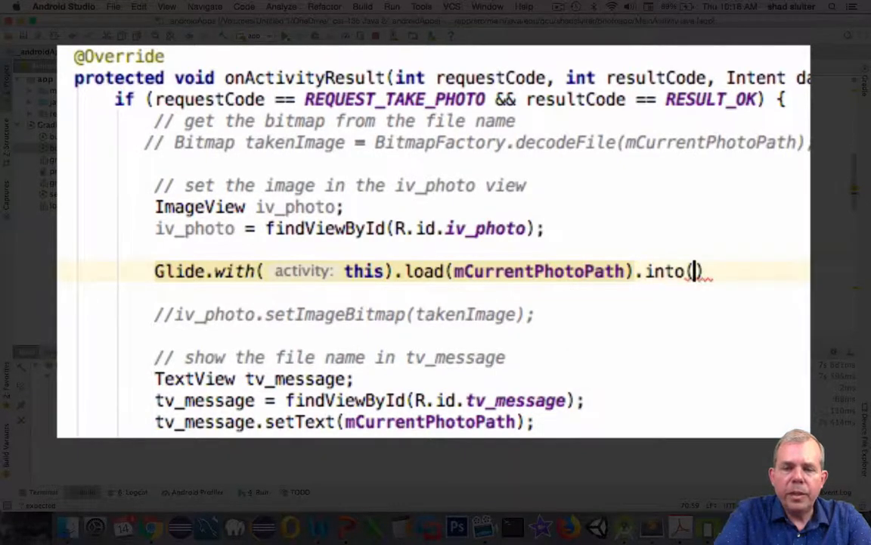
type("iv_photo")
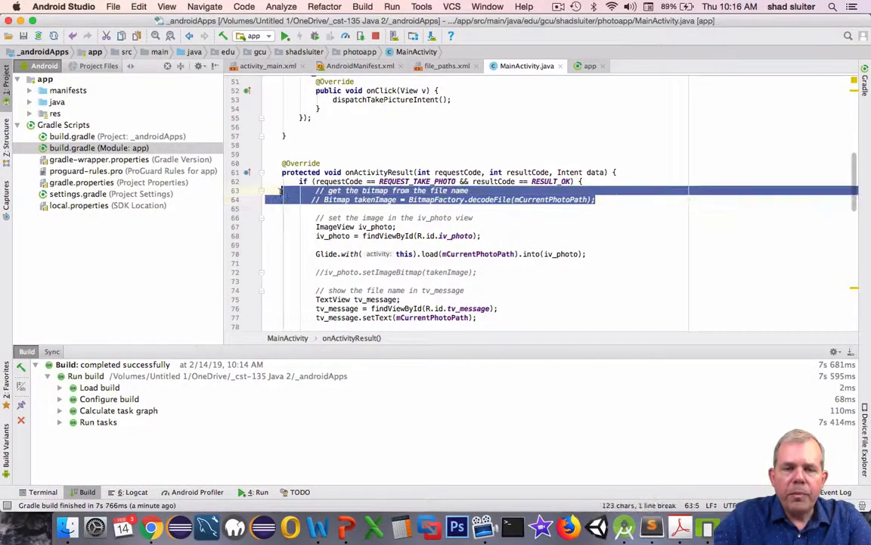
Delete the two commented bitmap lines and run PhotoApp on the emulator
key("Delete")
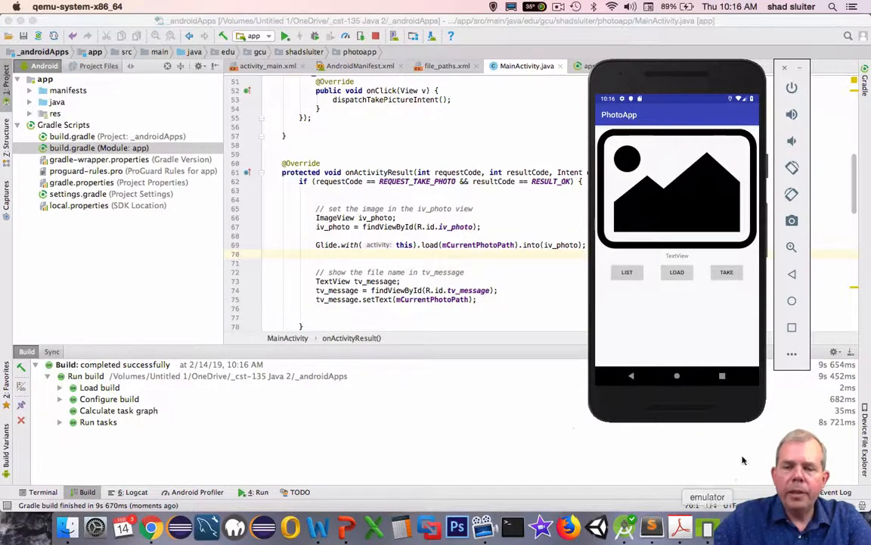
Tap TAKE in PhotoApp, capture the kitchen photo and accept it
left_click(726, 272)
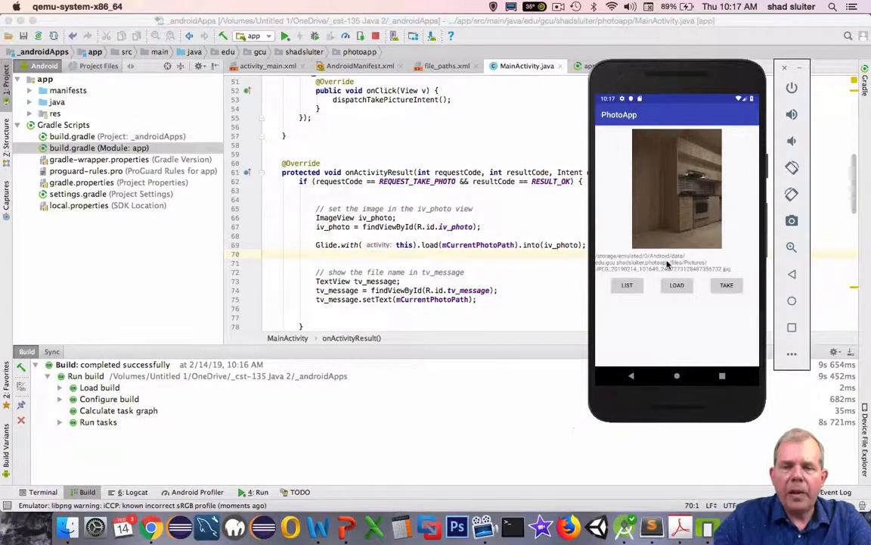
mouse_move(688, 208)
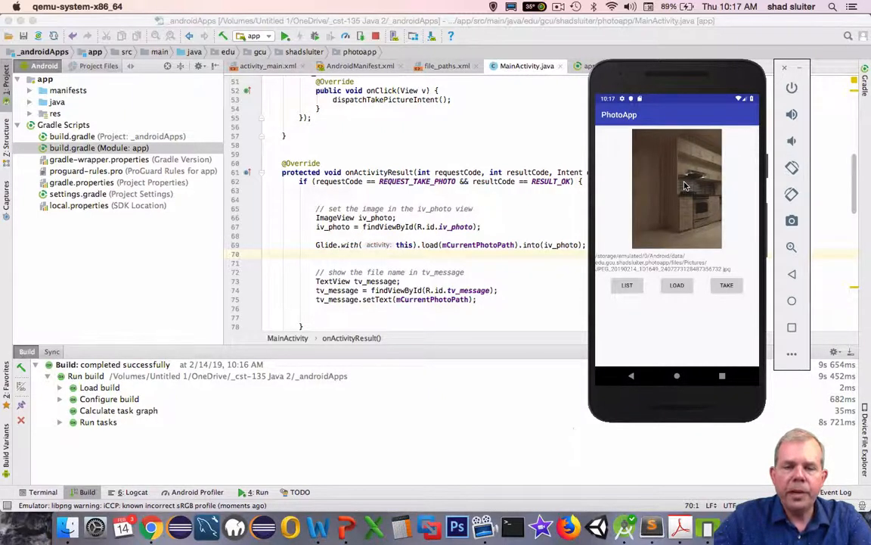
mouse_move(684, 308)
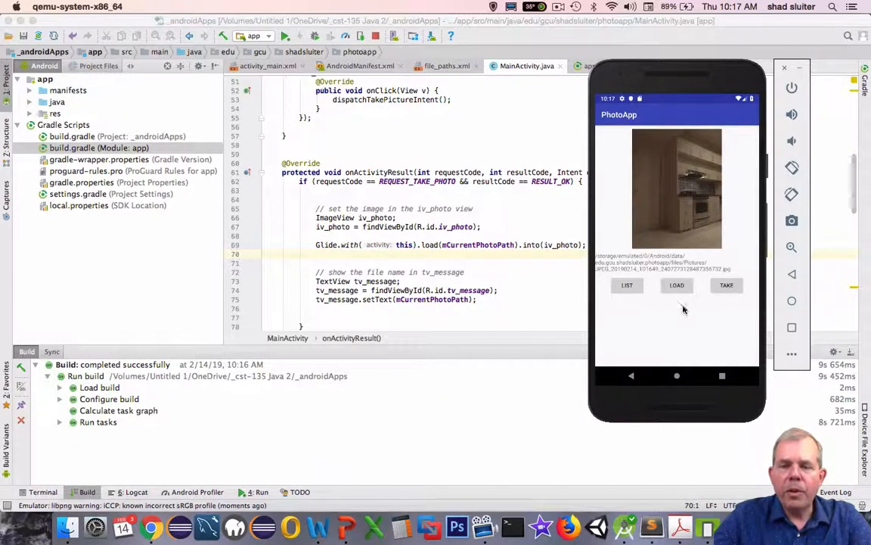